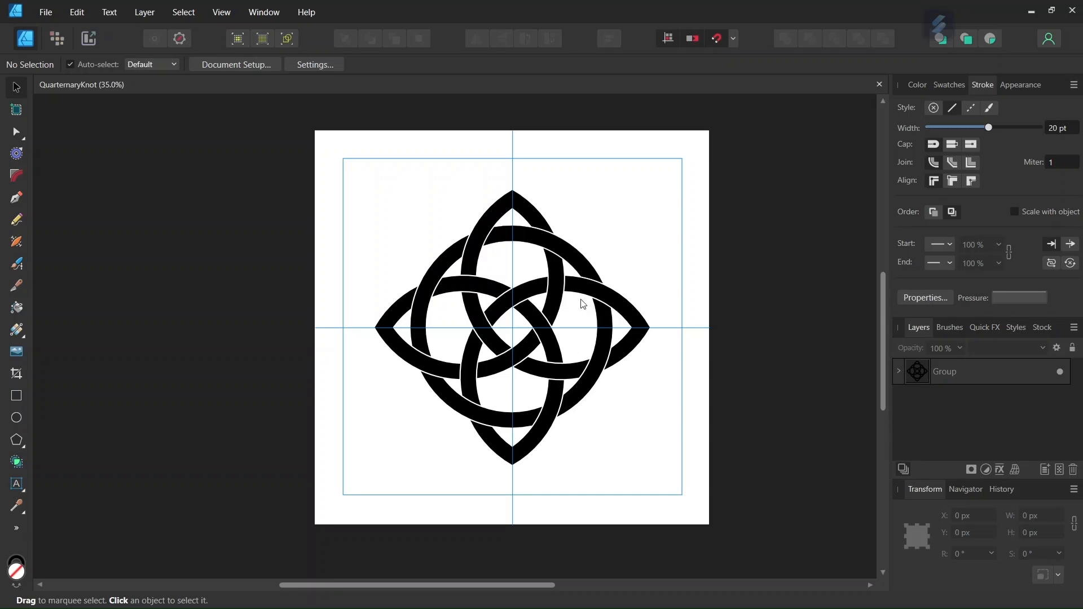
{"action": "mouse_move", "coordinate": [576, 306]}
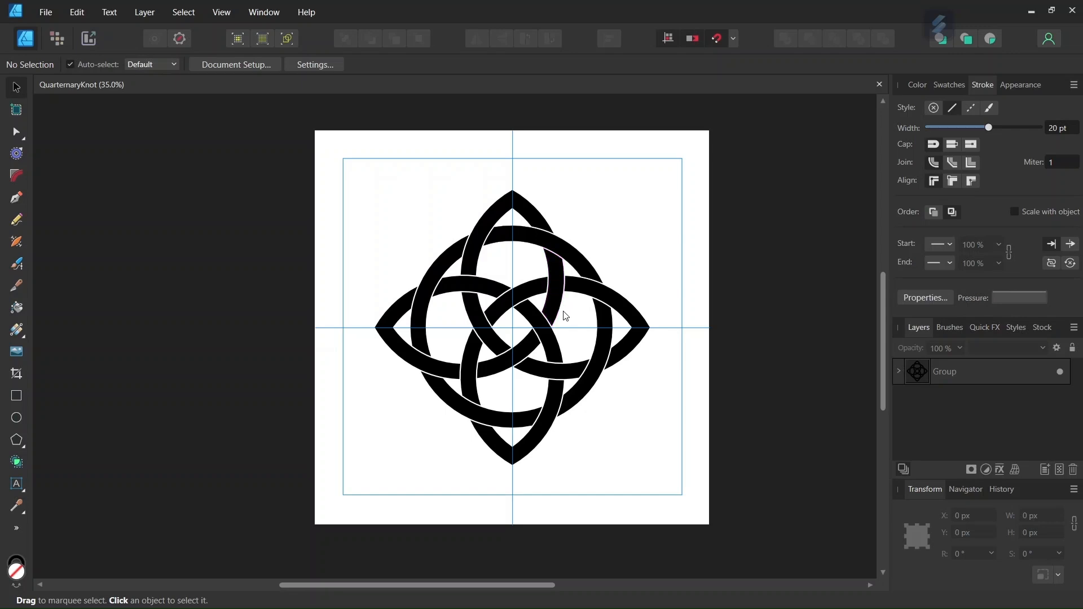
{"action": "mouse_move", "coordinate": [566, 320]}
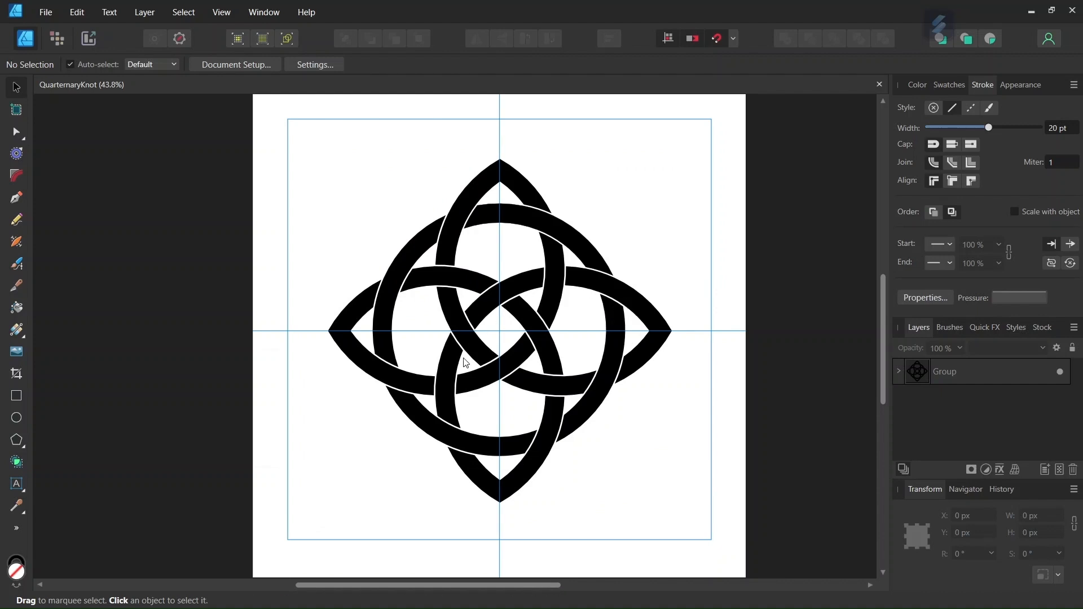
{"action": "mouse_move", "coordinate": [486, 240]}
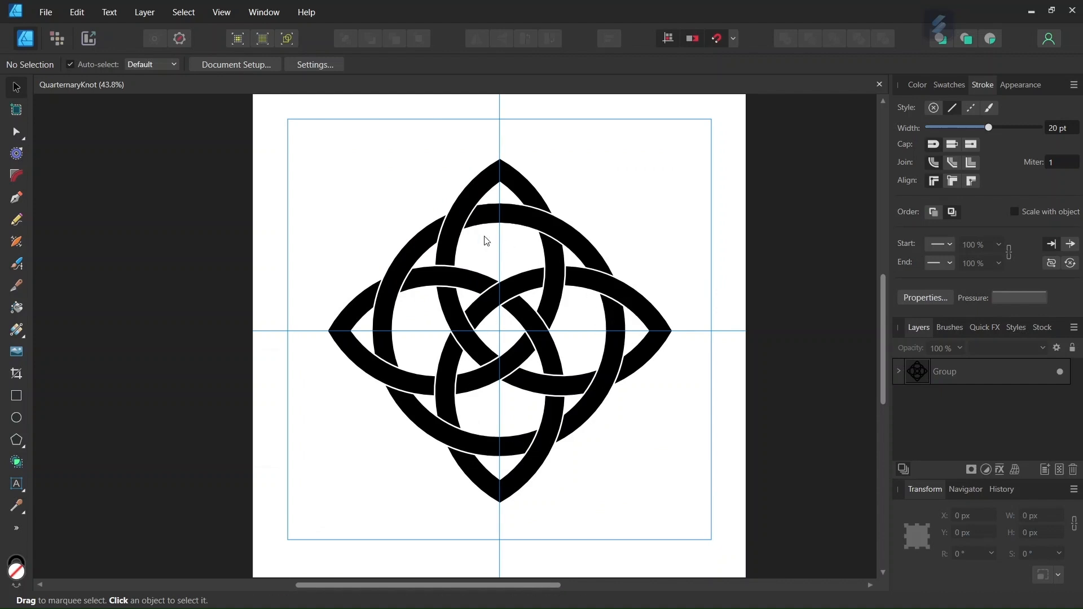
{"action": "mouse_move", "coordinate": [526, 371]}
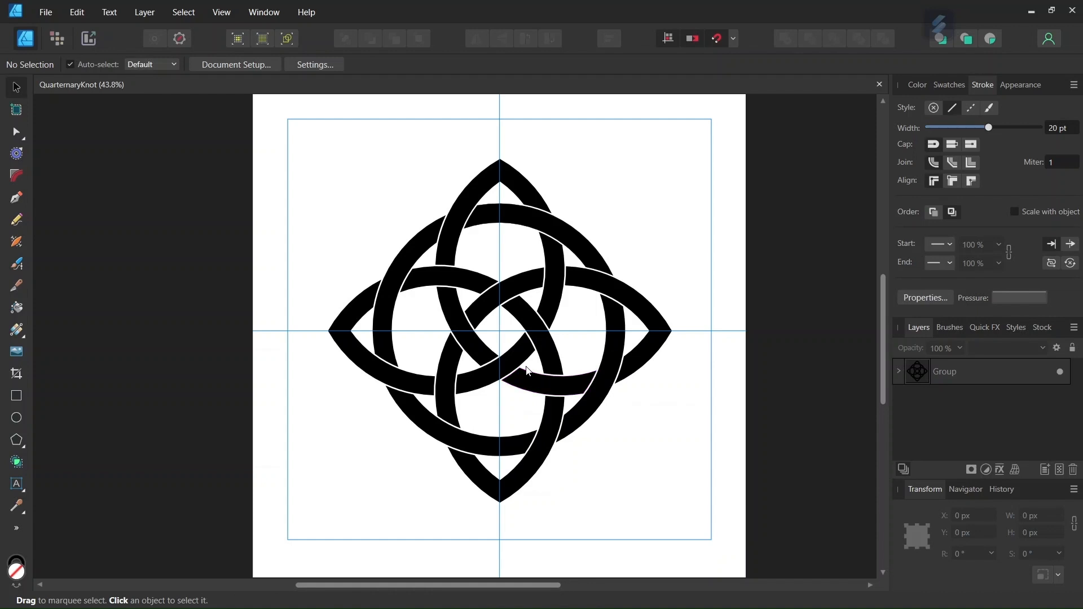
{"action": "mouse_move", "coordinate": [526, 367]}
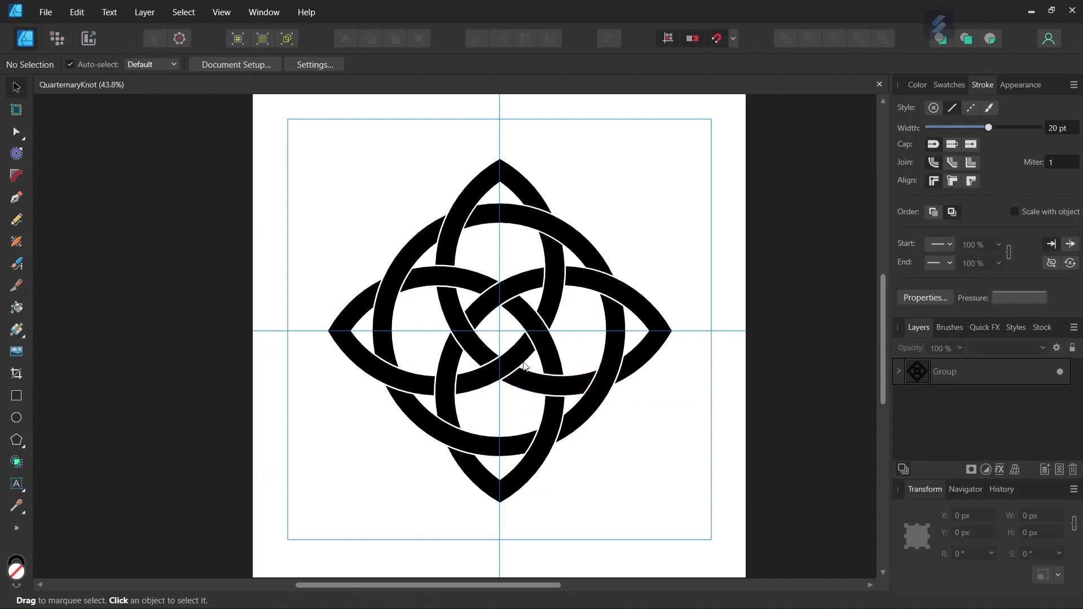
{"action": "mouse_move", "coordinate": [502, 271]}
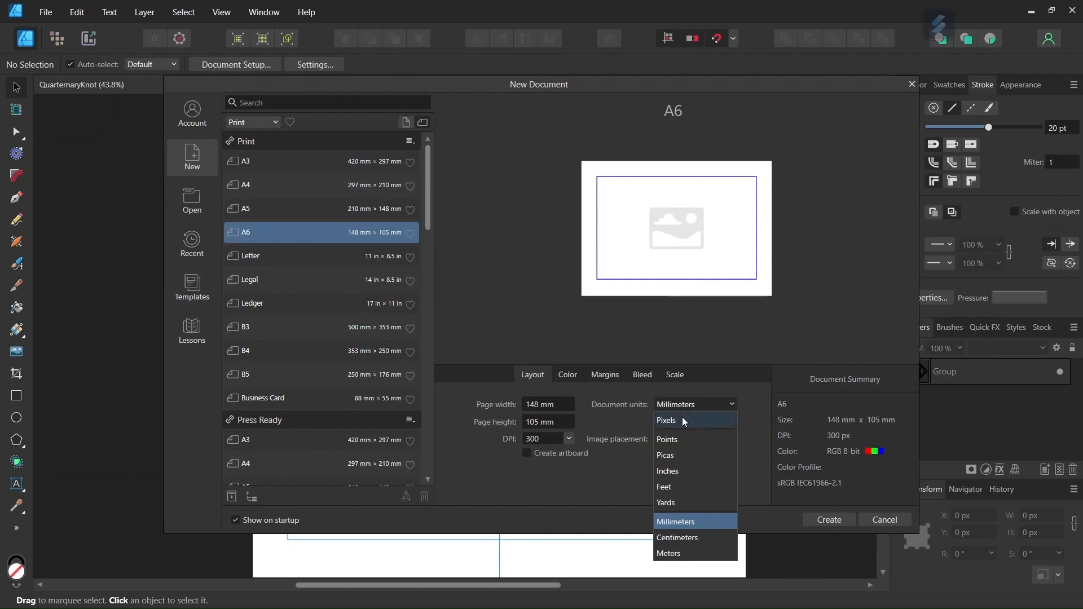
Create a new 2000 × 2000 px square document measured in pixels
{"action": "left_click", "coordinate": [666, 419]}
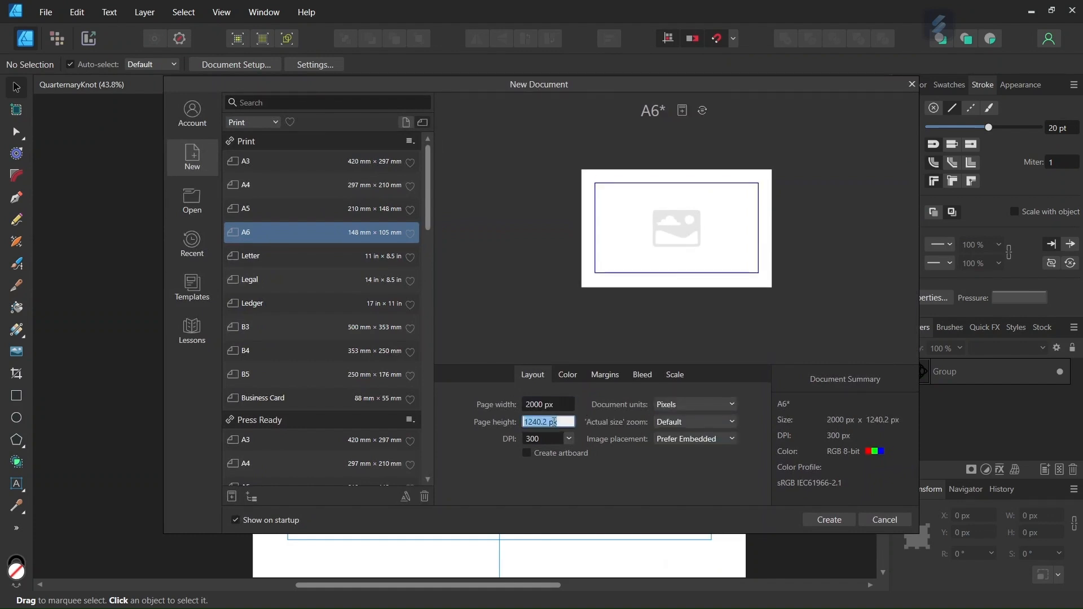
{"action": "type", "text": "2000"}
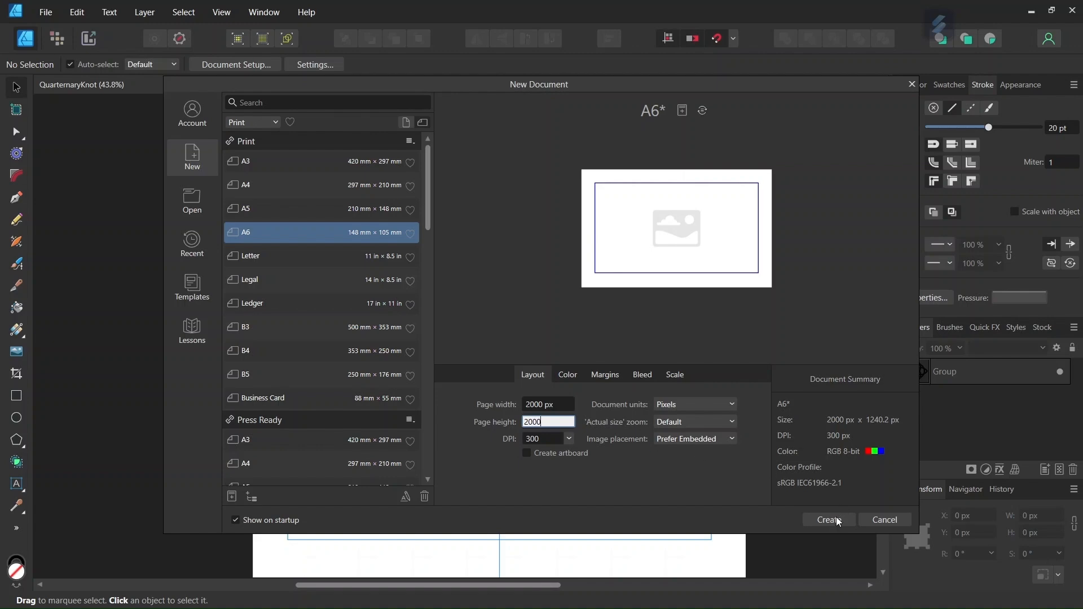
{"action": "left_click", "coordinate": [829, 520]}
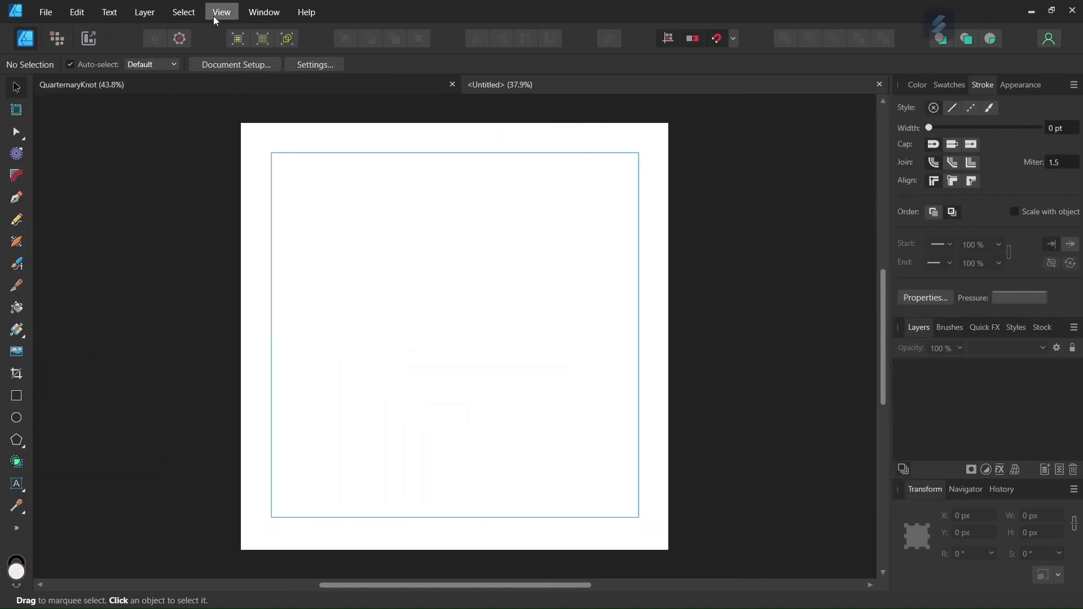
Add horizontal and vertical guides at 1000 px via the Guides Manager
{"action": "left_click", "coordinate": [222, 11]}
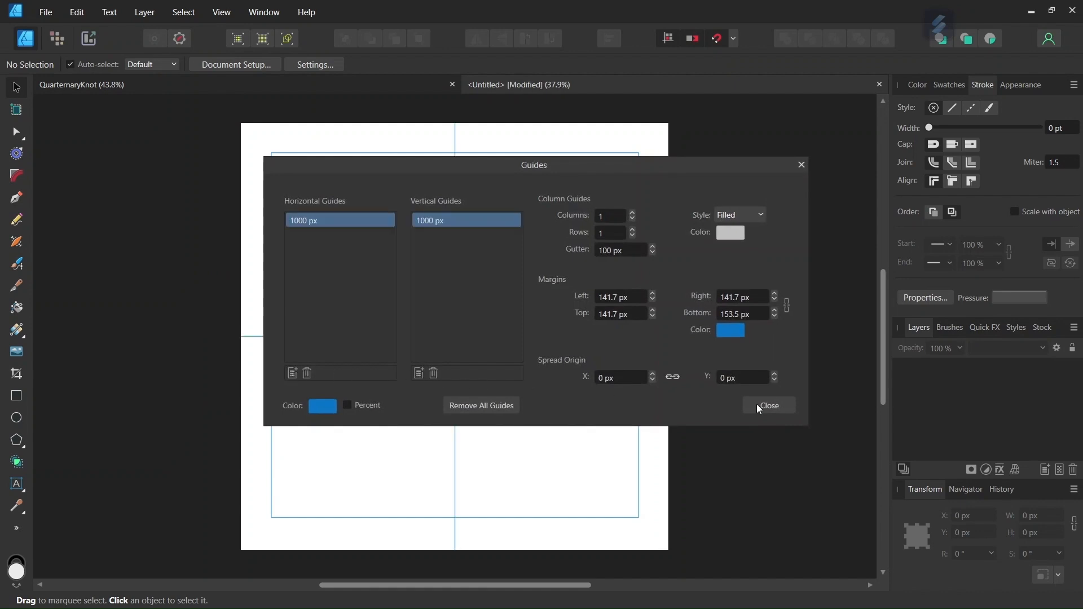
{"action": "left_click", "coordinate": [716, 38]}
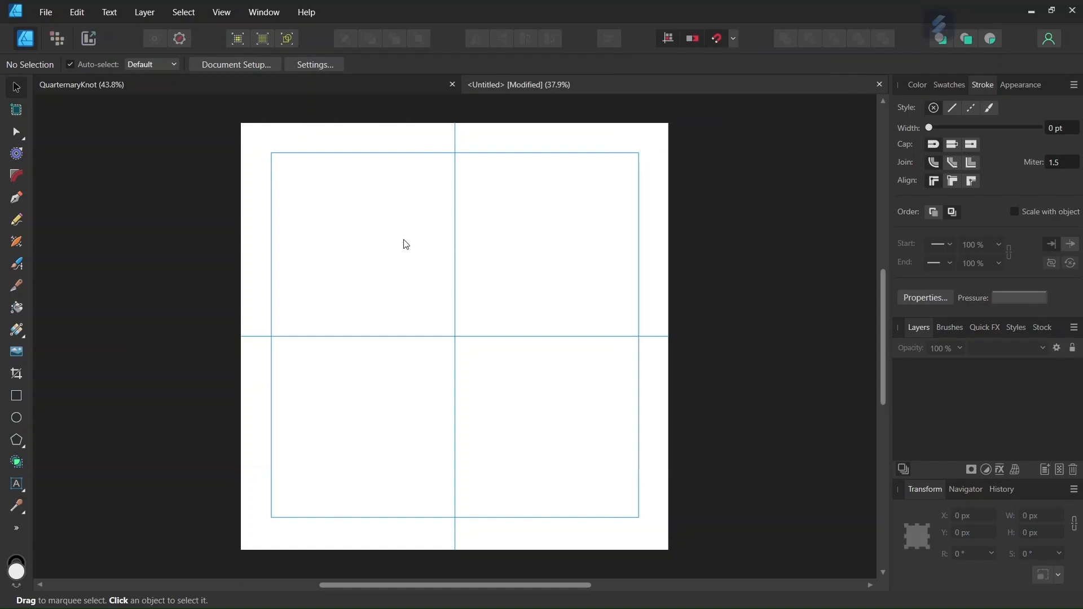
{"action": "mouse_move", "coordinate": [53, 425]}
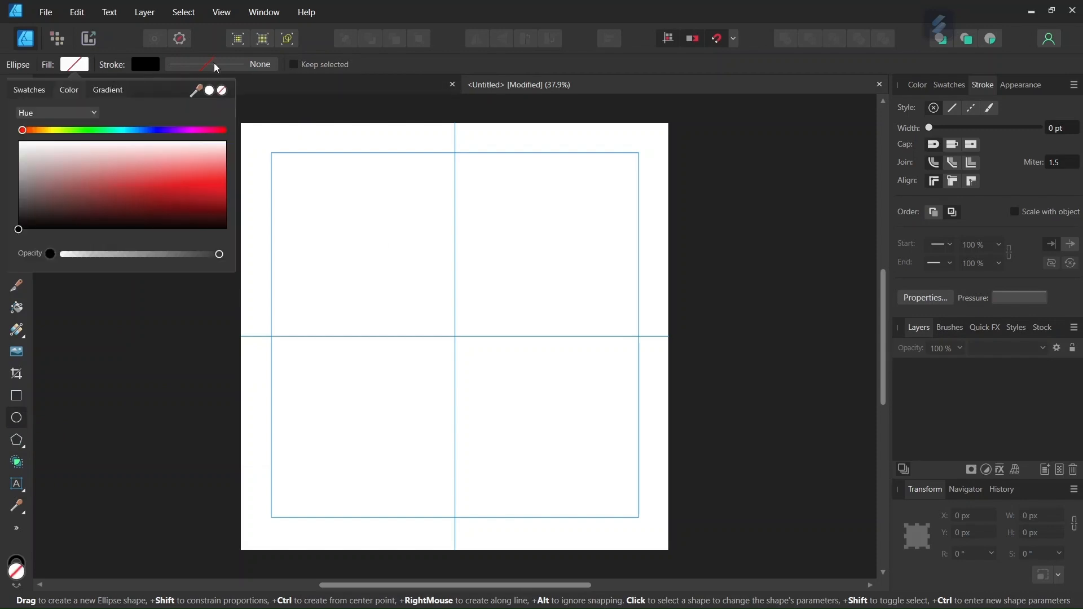
Draw an unfilled ellipse with a 20 pt black stroke, sized to 950 × 950 px
{"action": "left_click", "coordinate": [203, 65]}
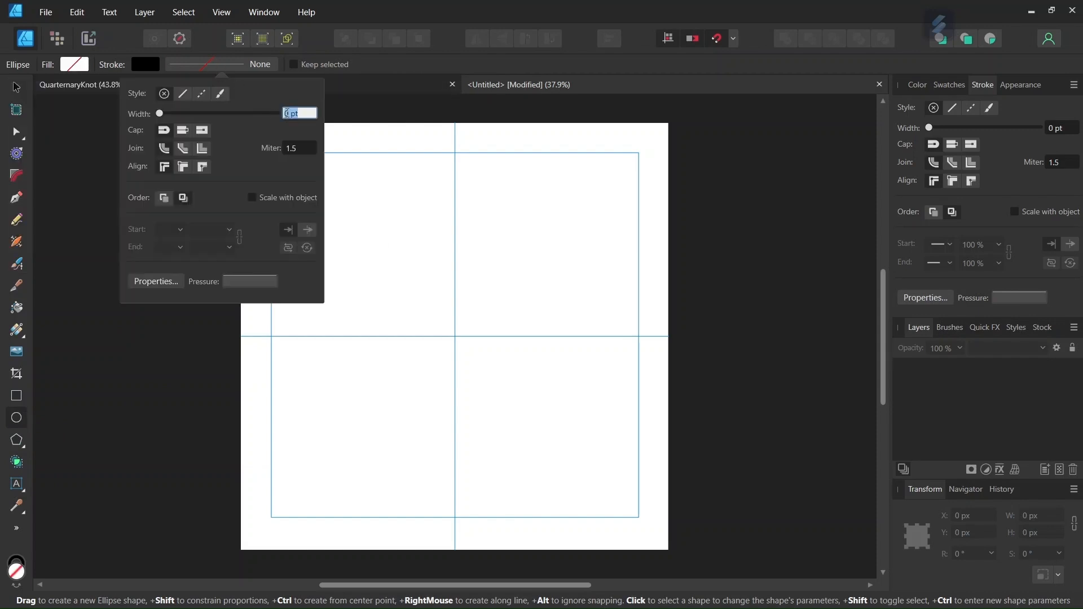
{"action": "left_click_drag", "start_coordinate": [160, 113], "coordinate": [222, 113]}
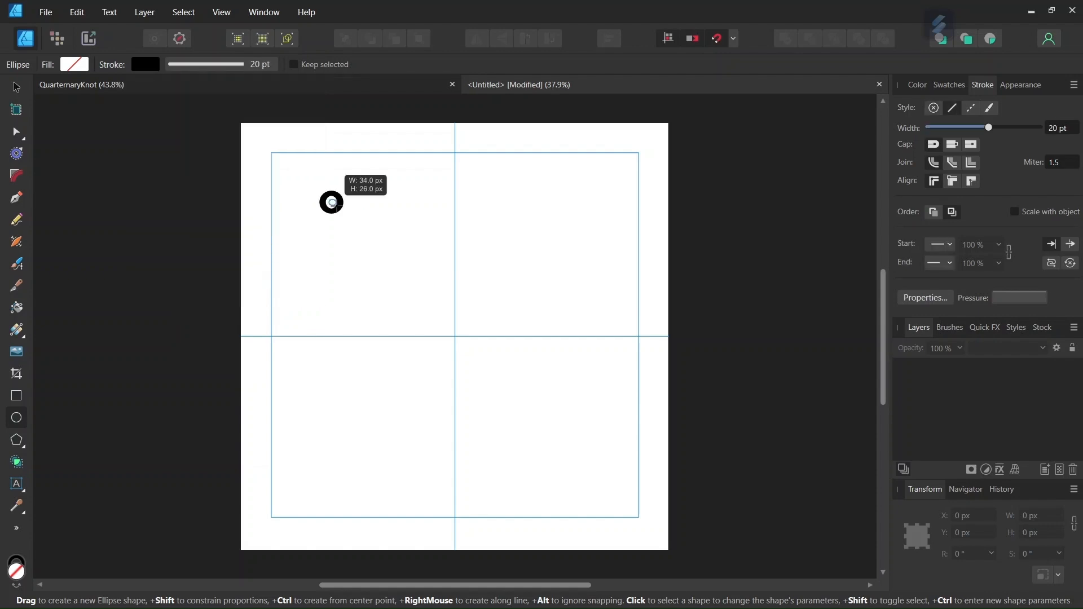
{"action": "left_click_drag", "start_coordinate": [331, 203], "coordinate": [489, 299]}
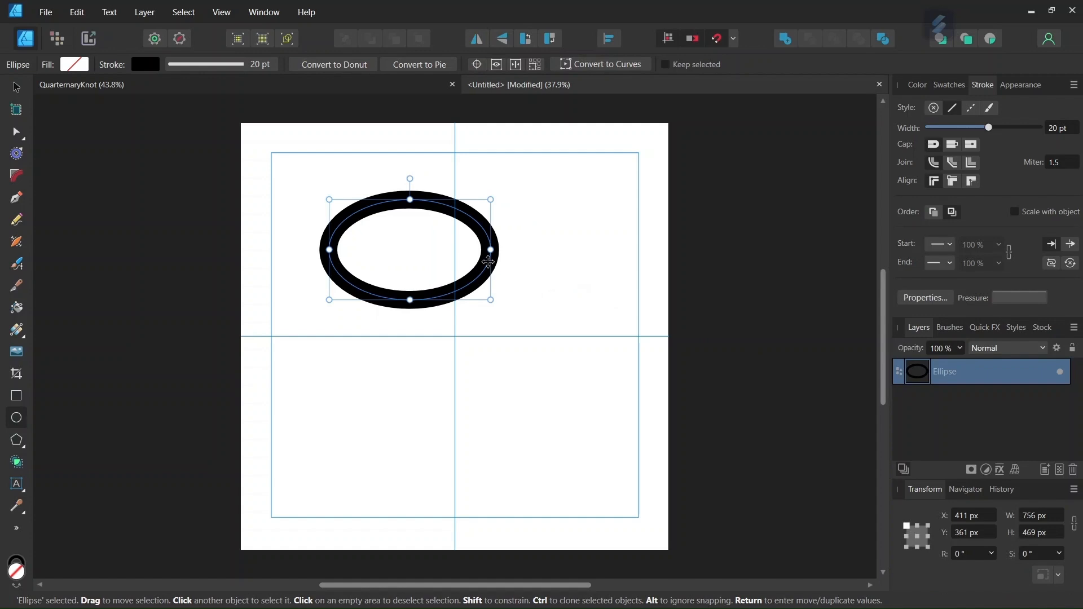
{"action": "left_click", "coordinate": [1039, 515]}
{"action": "type", "text": "950"}
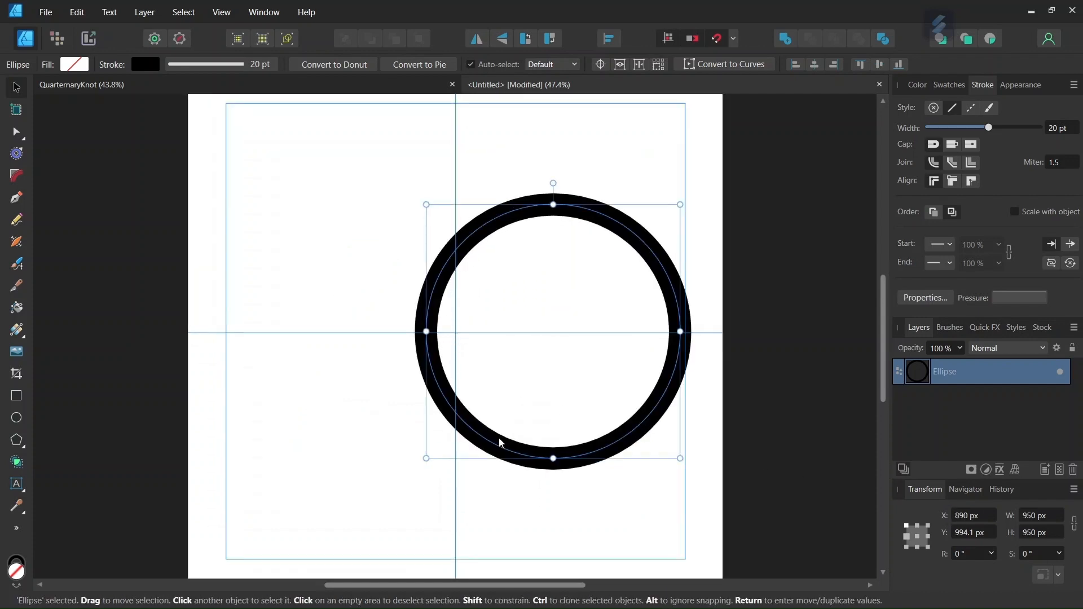
{"action": "mouse_move", "coordinate": [522, 284]}
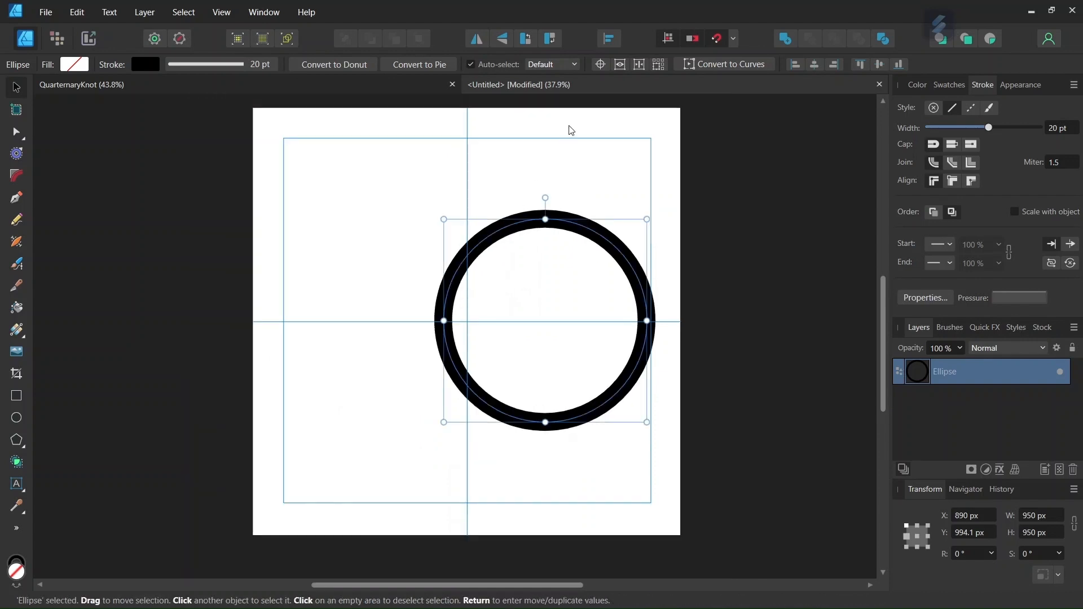
{"action": "mouse_move", "coordinate": [599, 64]}
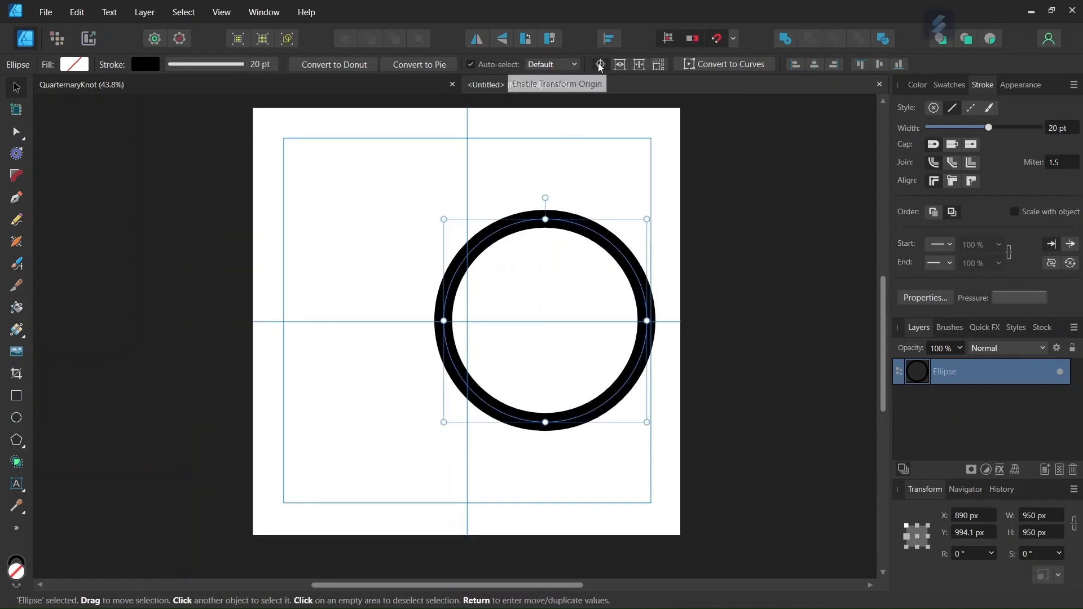
Duplicate the circle around a movable pivot into overlapping copies using Move/Duplicate
{"action": "left_click", "coordinate": [600, 62]}
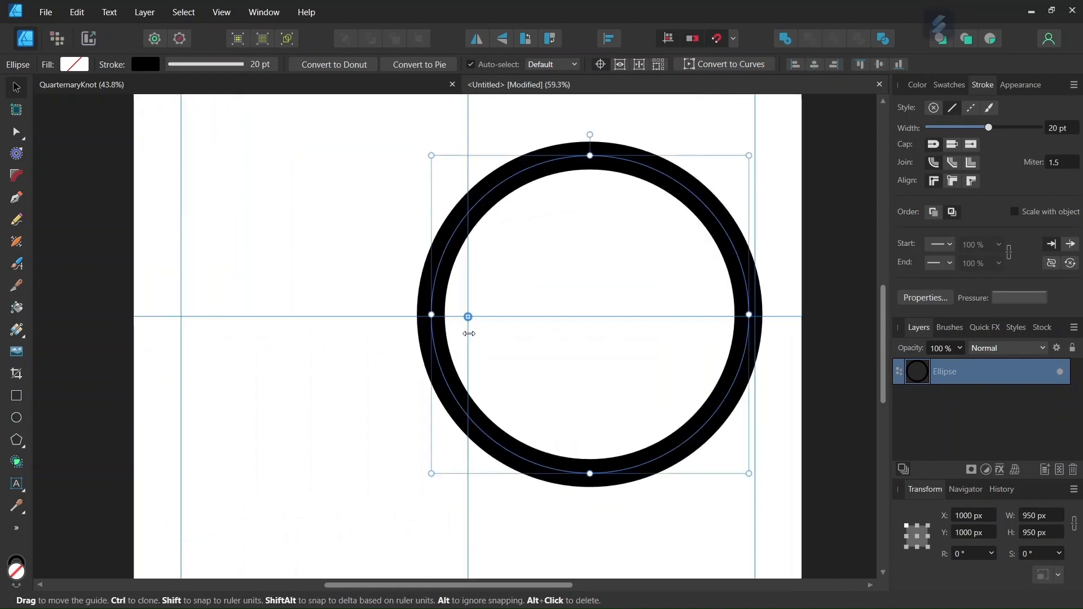
{"action": "scroll", "scroll_direction": "down", "scroll_amount": 3}
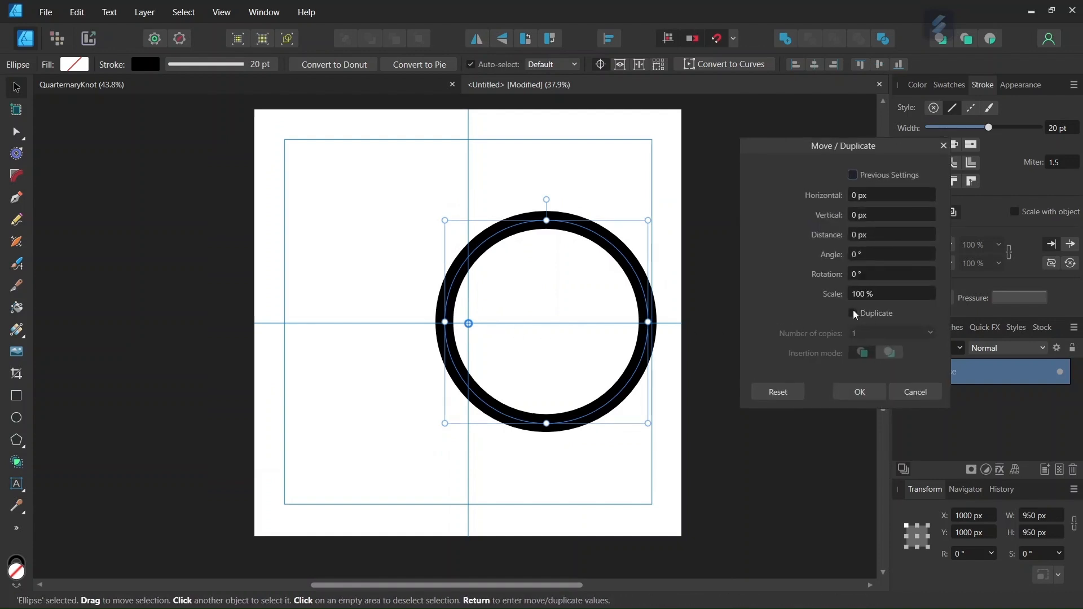
{"action": "left_click", "coordinate": [853, 313]}
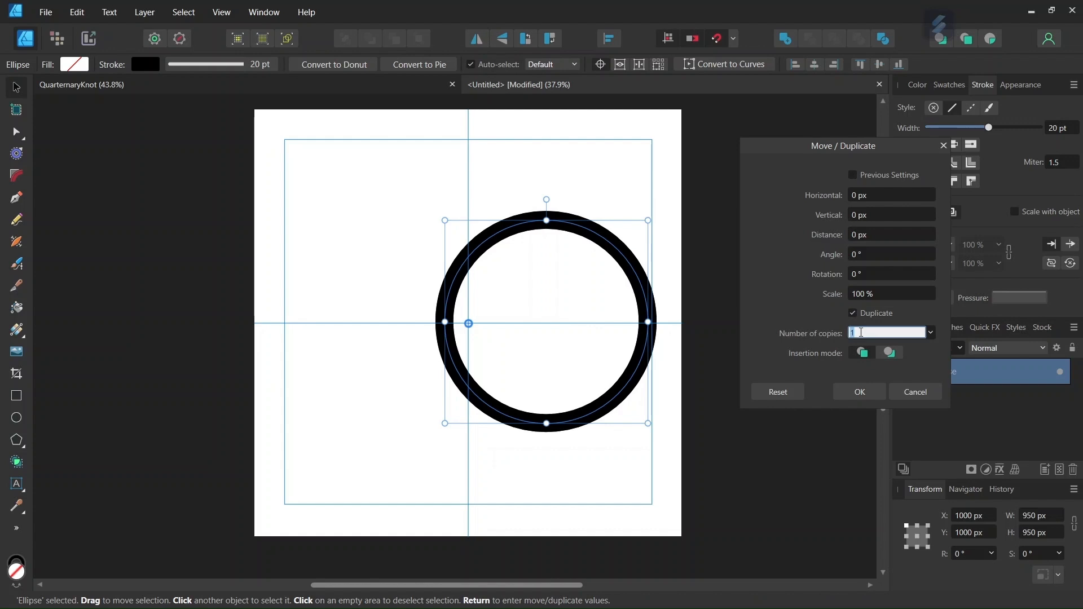
{"action": "type", "text": "5"}
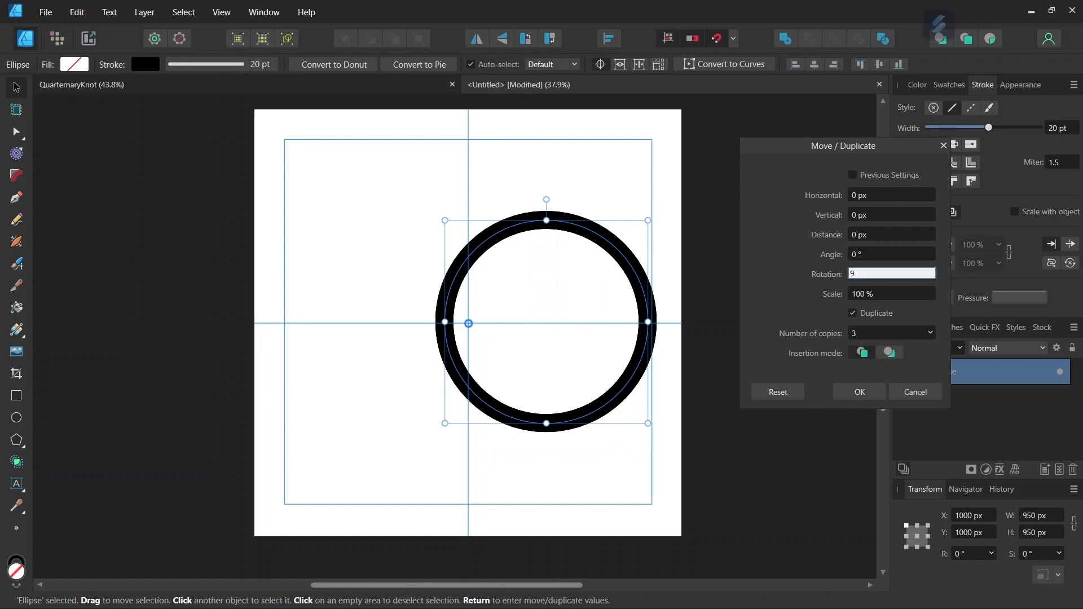
{"action": "type", "text": "0"}
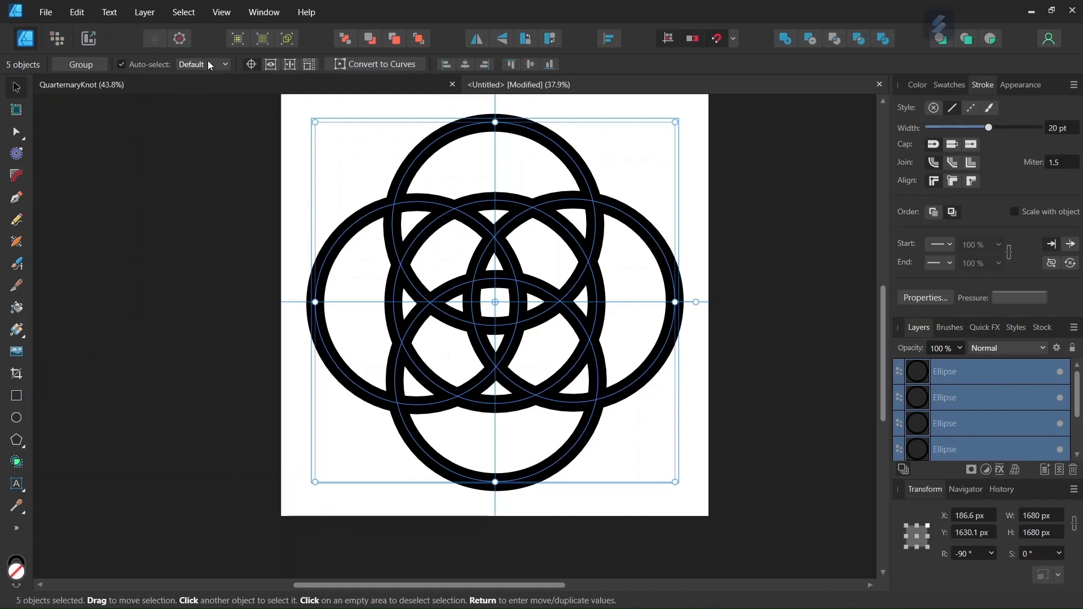
Expand the strokes of all five rings with Layer > Expand Stroke
{"action": "left_click", "coordinate": [144, 12]}
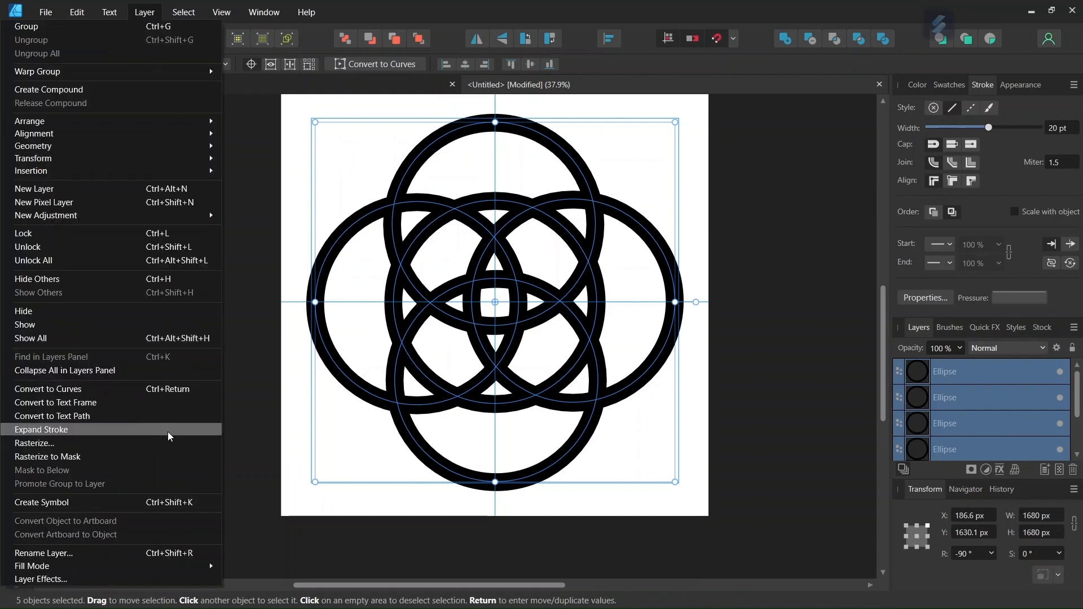
{"action": "left_click", "coordinate": [41, 429]}
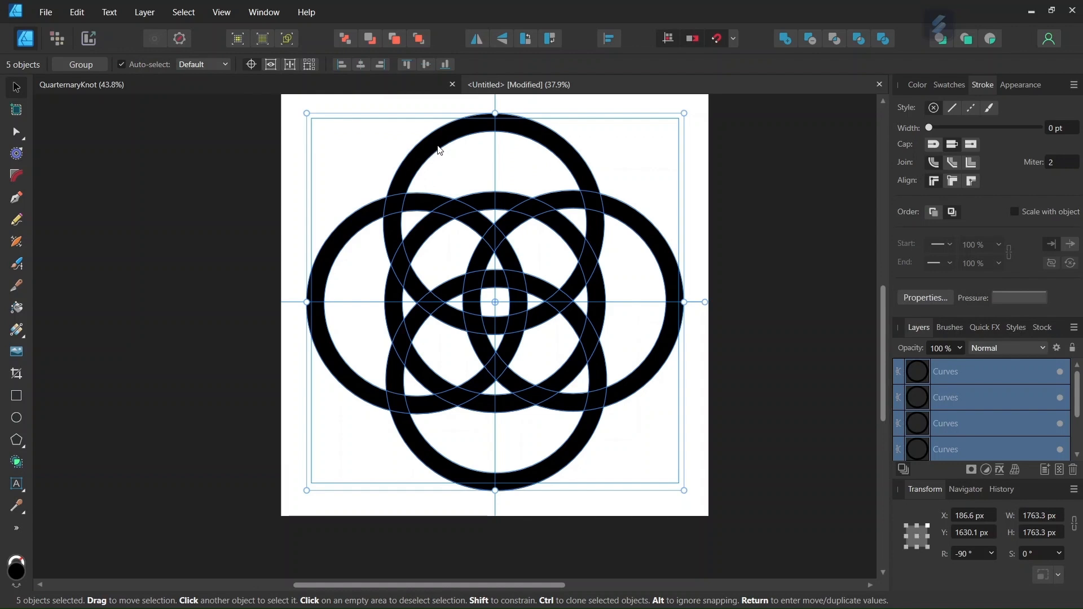
{"action": "mouse_move", "coordinate": [392, 215]}
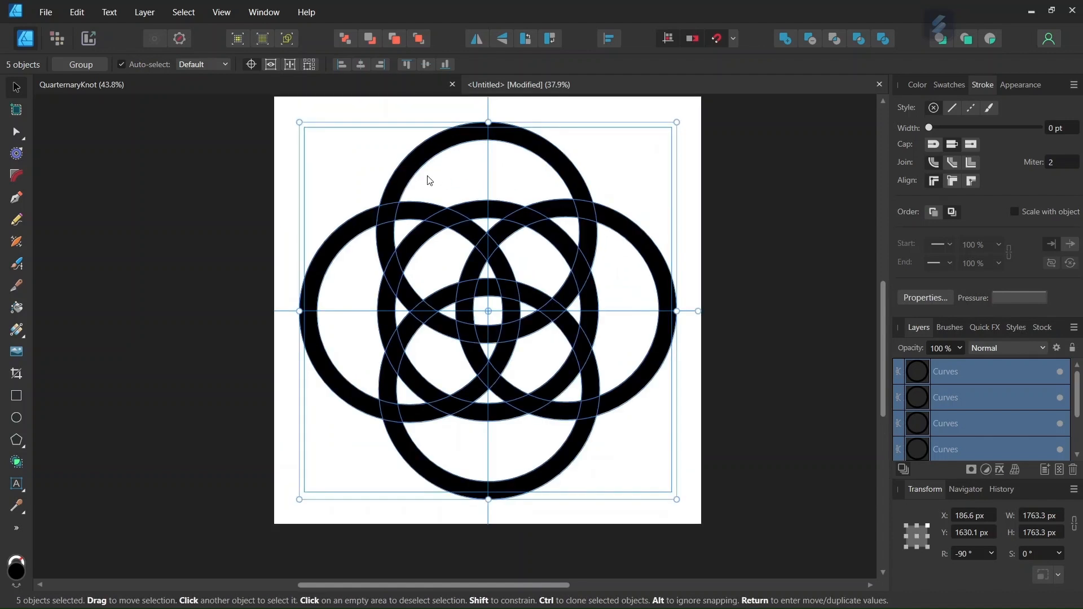
{"action": "mouse_move", "coordinate": [464, 165]}
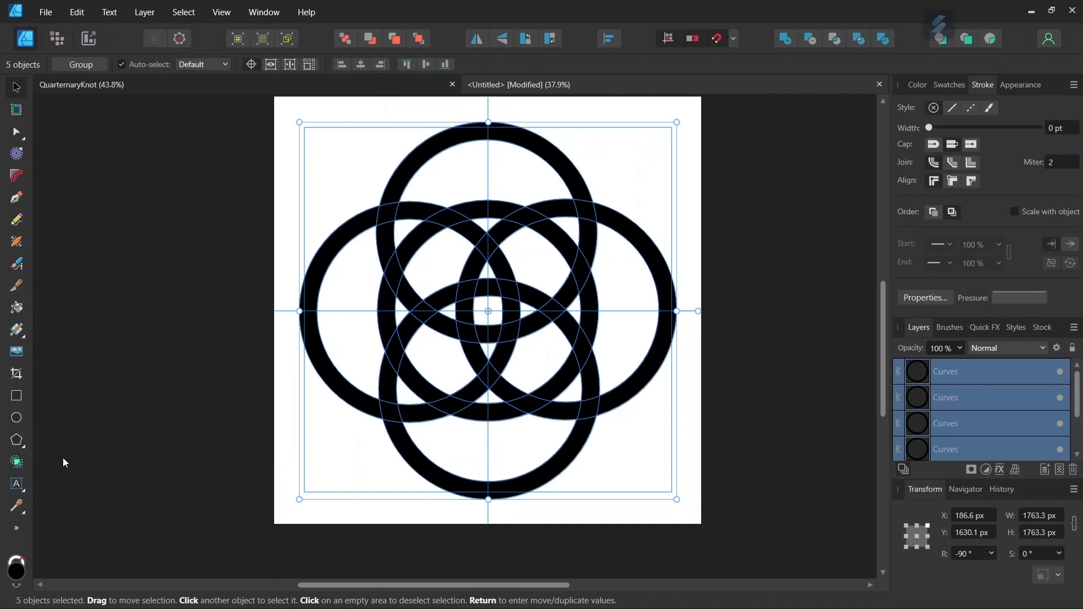
Subtract the outer crescent areas of the rings with the Shape Builder Tool
{"action": "left_click", "coordinate": [16, 462]}
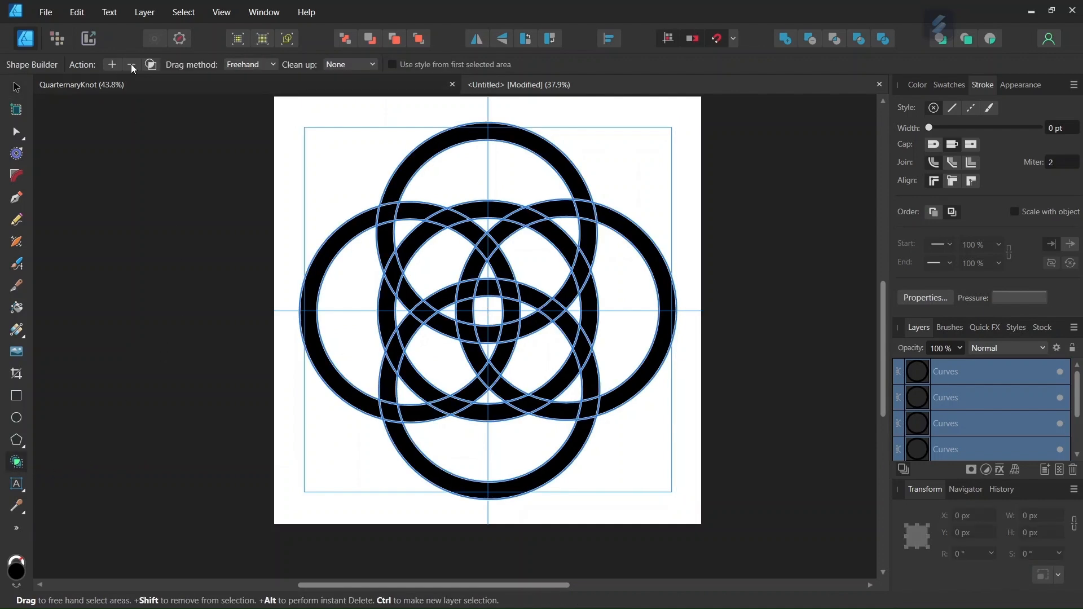
{"action": "left_click", "coordinate": [131, 64]}
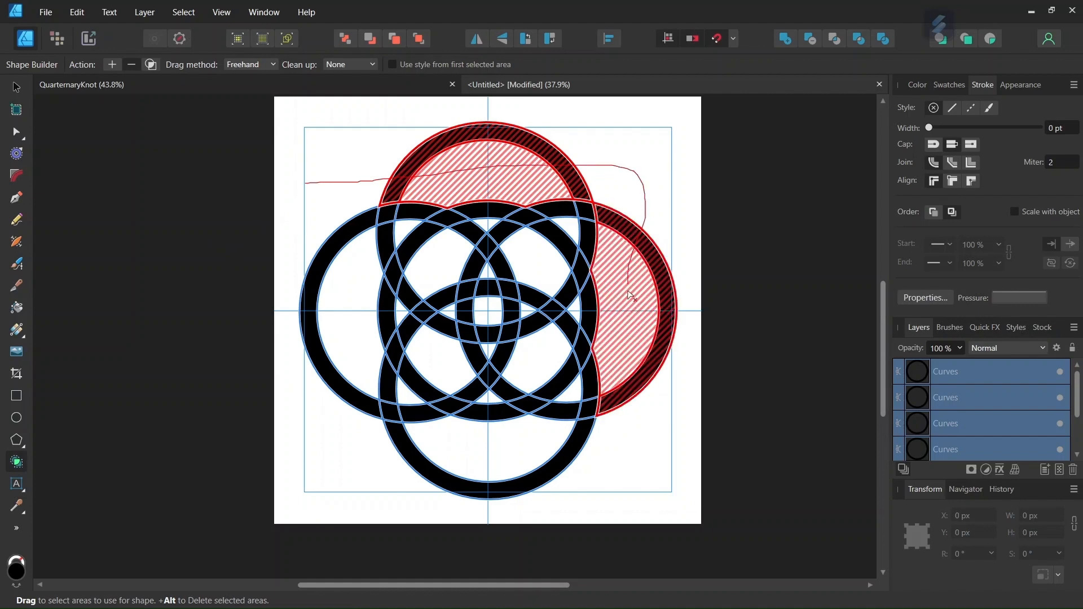
{"action": "left_click_drag", "start_coordinate": [628, 297], "coordinate": [331, 399]}
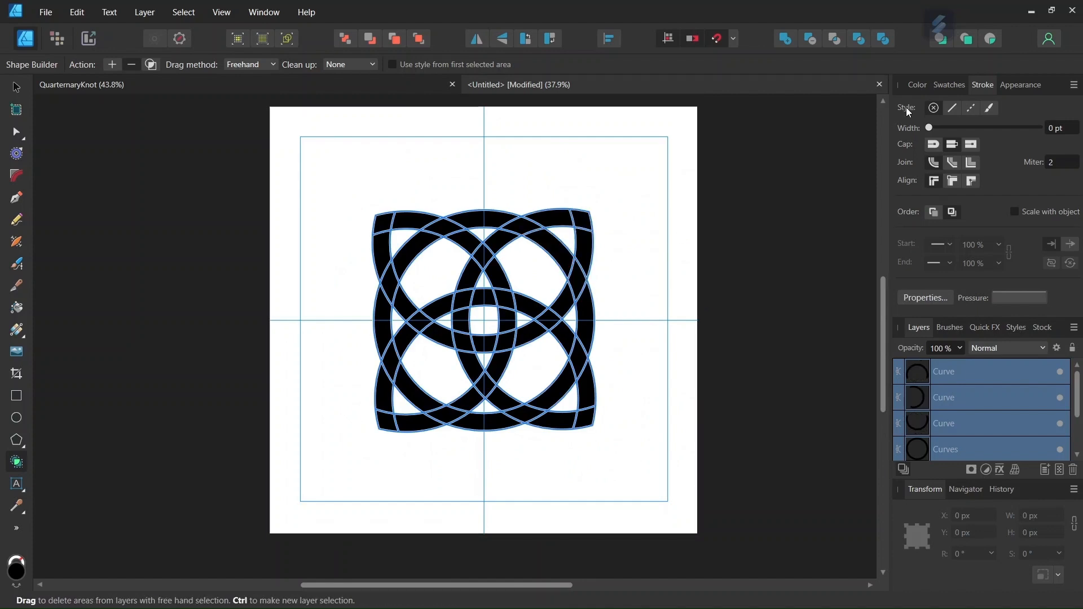
{"action": "left_click", "coordinate": [15, 418]}
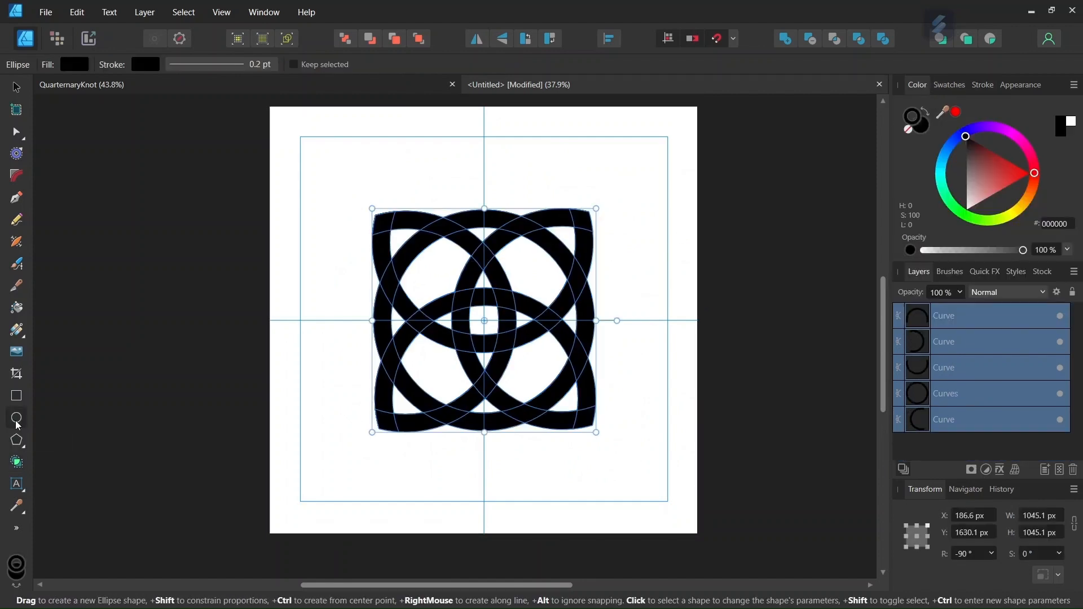
{"action": "left_click", "coordinate": [73, 64]}
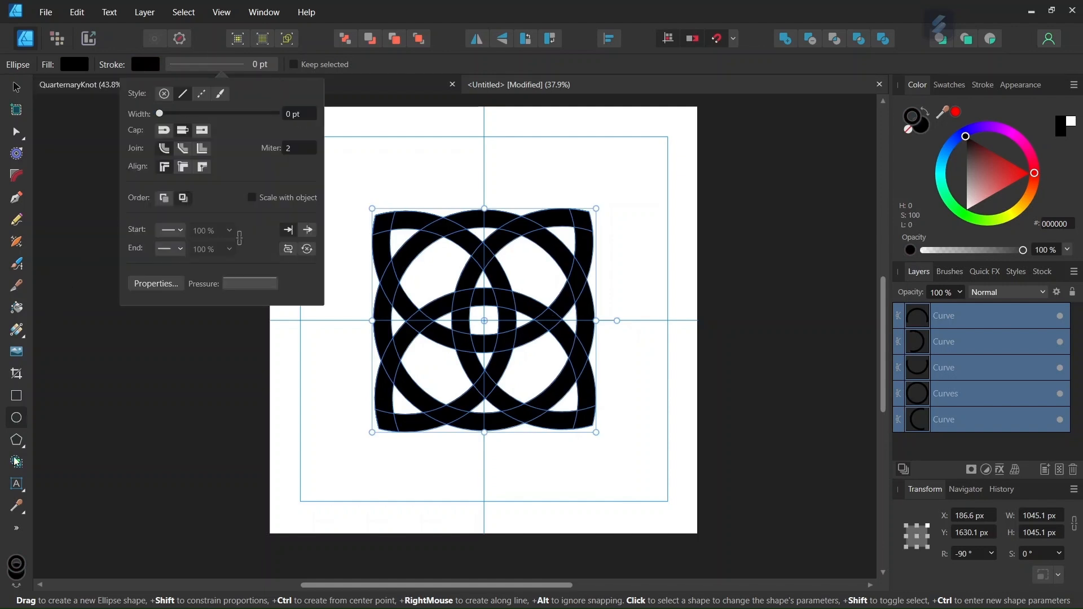
{"action": "left_click", "coordinate": [15, 461]}
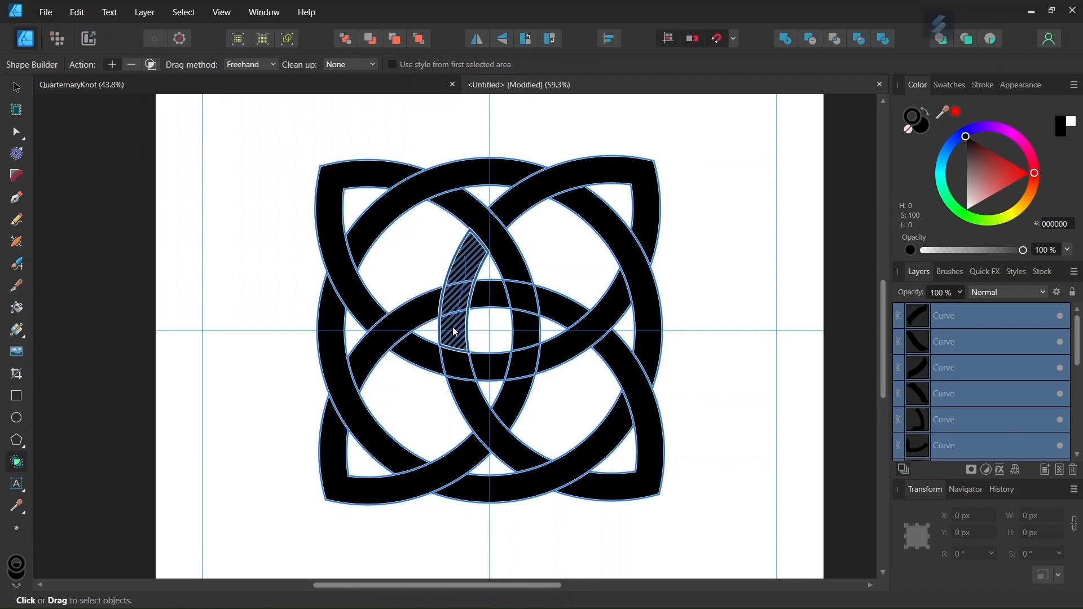
{"action": "mouse_move", "coordinate": [527, 344]}
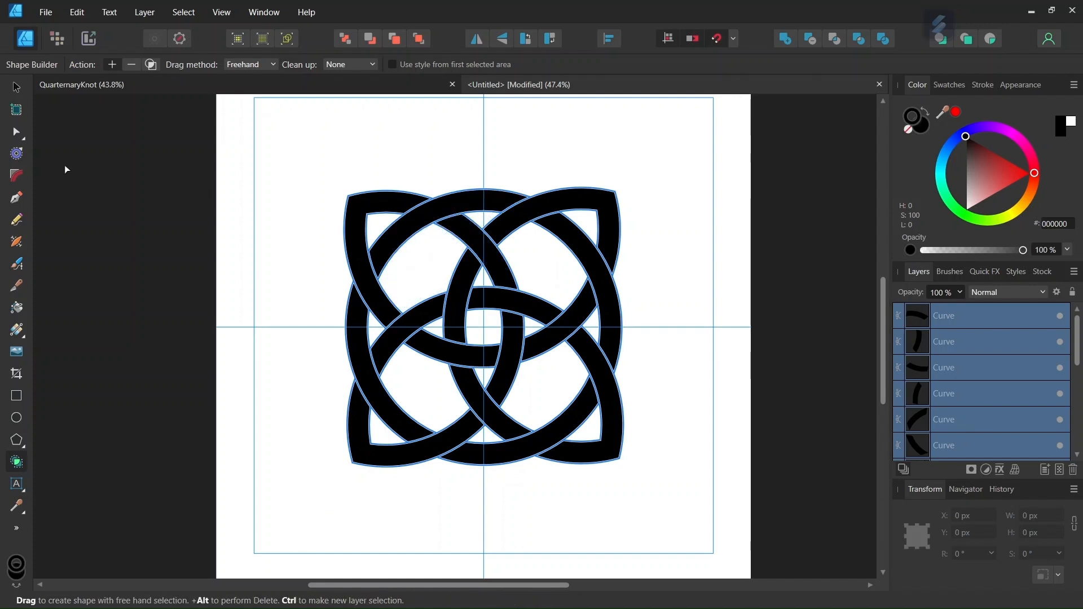
Apply a -3 px contour to the woven pieces, then select the knot's rotation field
{"action": "left_click", "coordinate": [16, 154]}
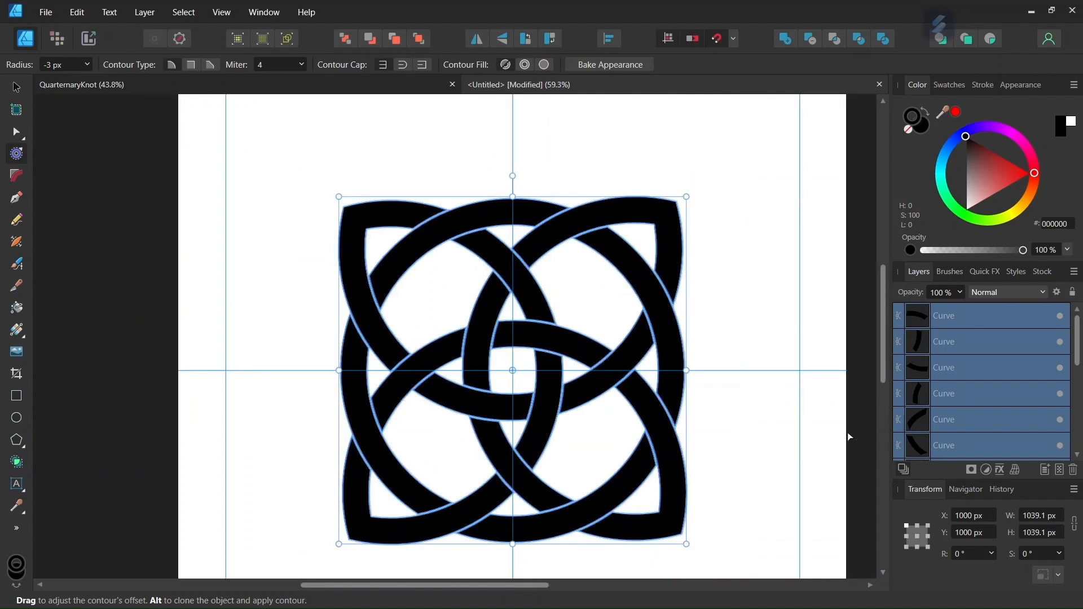
{"action": "mouse_move", "coordinate": [436, 331]}
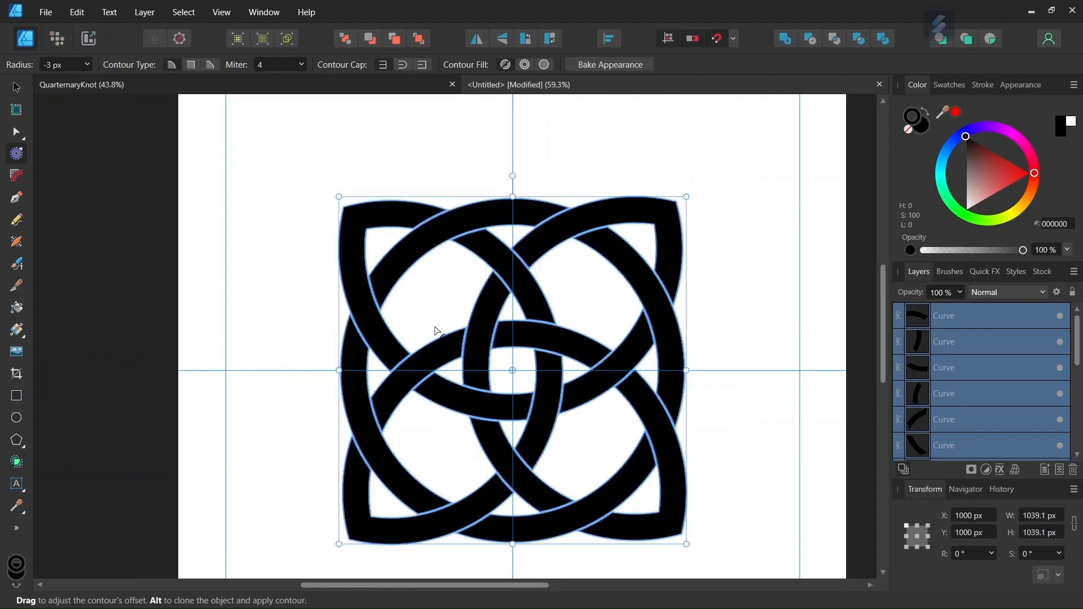
{"action": "left_click", "coordinate": [969, 553]}
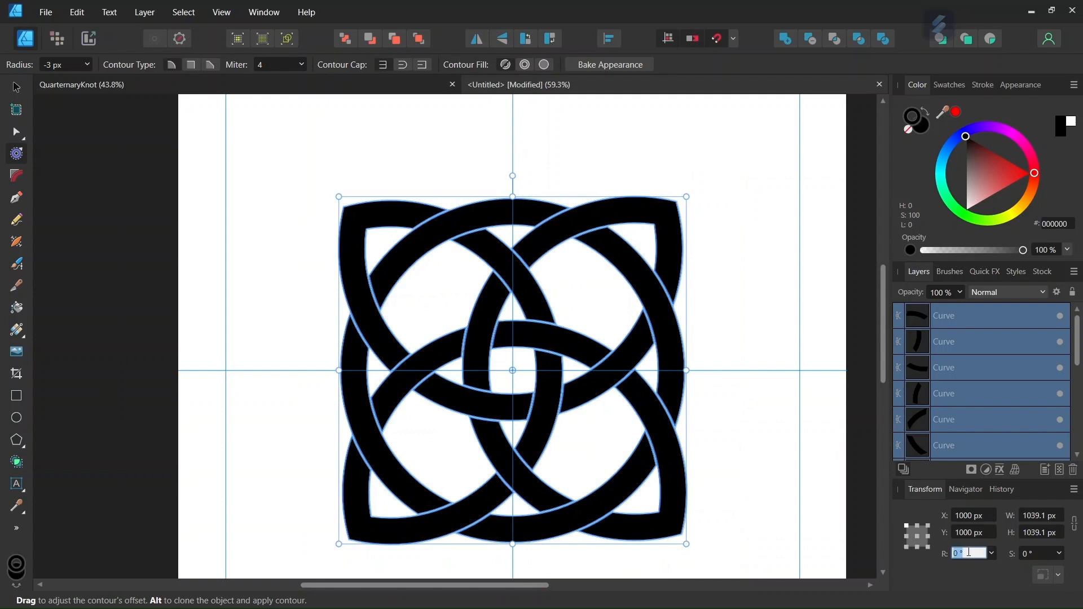
Enter 45° rotation so the knot sits in a diamond orientation
{"action": "type", "text": "45"}
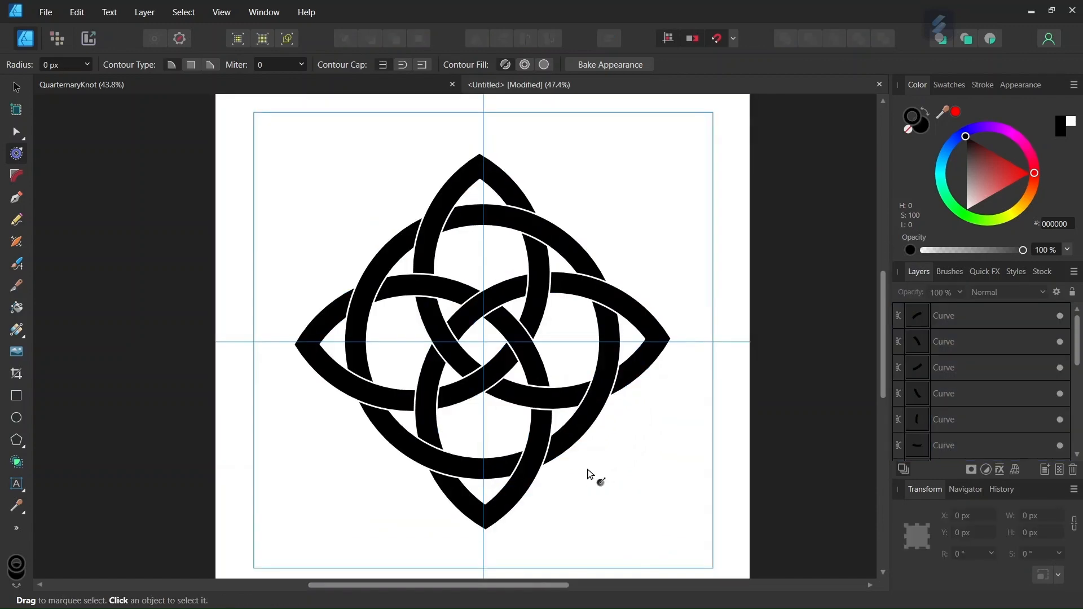
{"action": "mouse_move", "coordinate": [587, 481]}
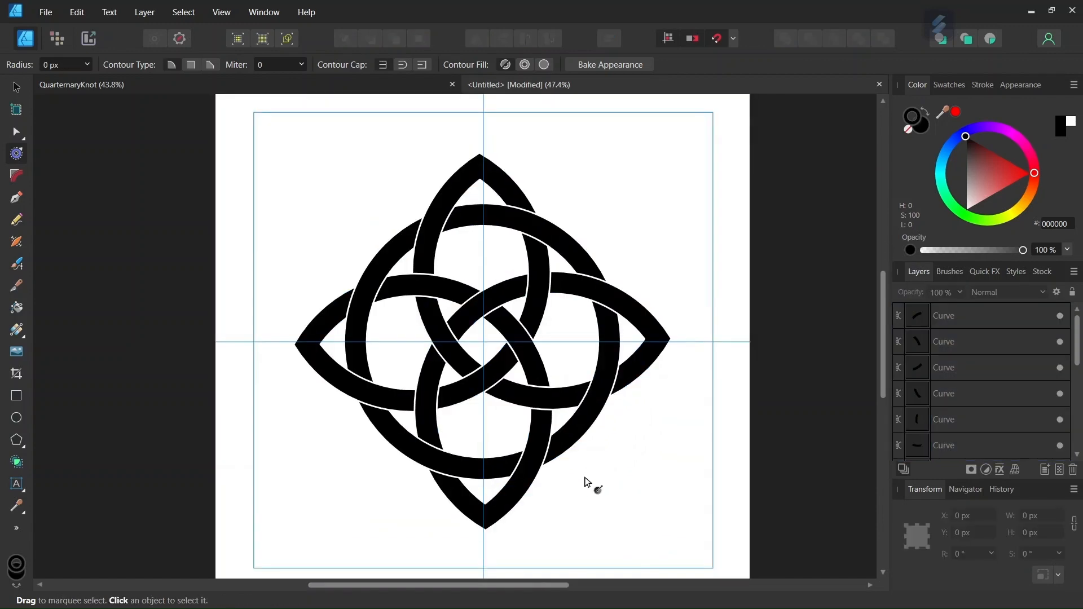
{"action": "mouse_move", "coordinate": [571, 502]}
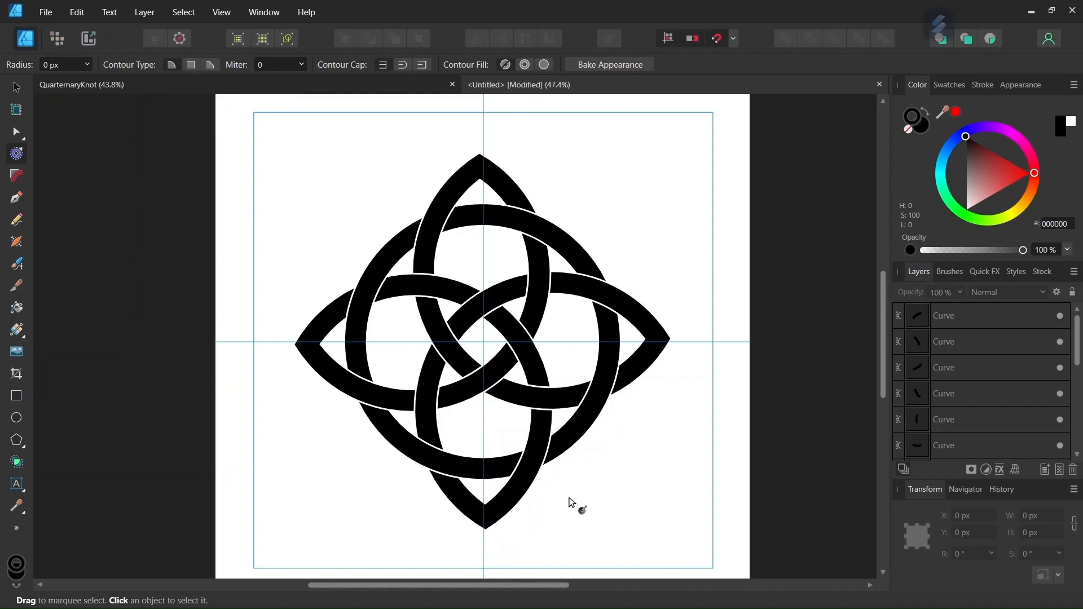
{"action": "mouse_move", "coordinate": [567, 504]}
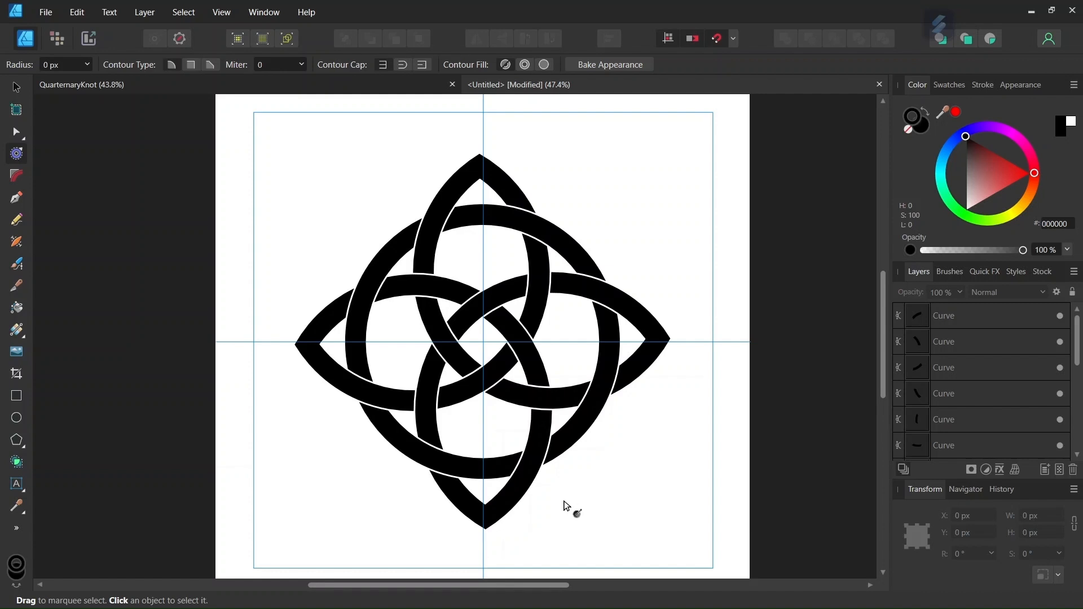
{"action": "mouse_move", "coordinate": [559, 505]}
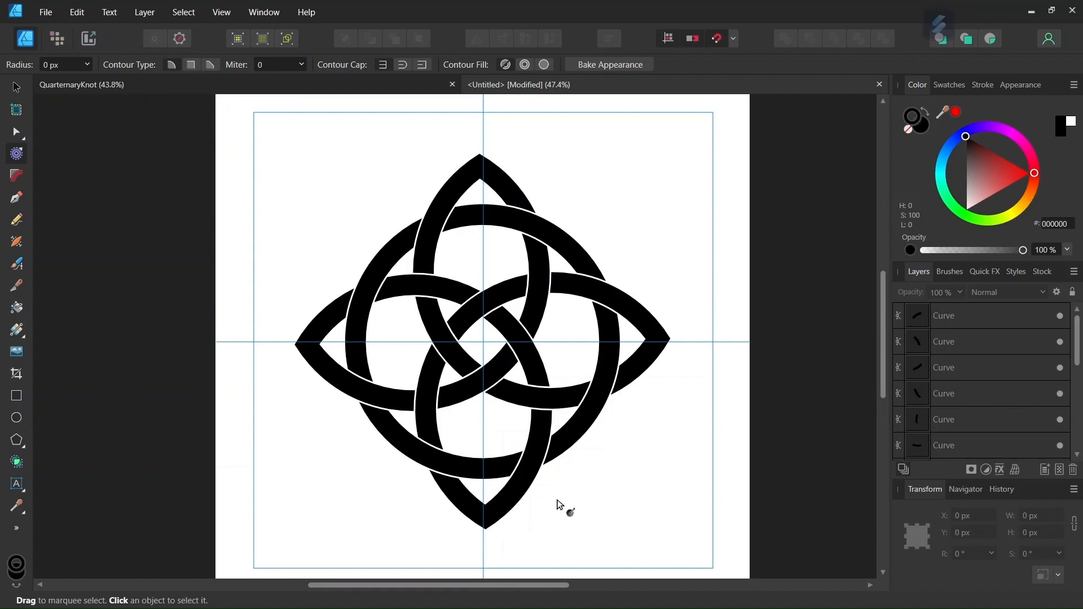
{"action": "mouse_move", "coordinate": [560, 502]}
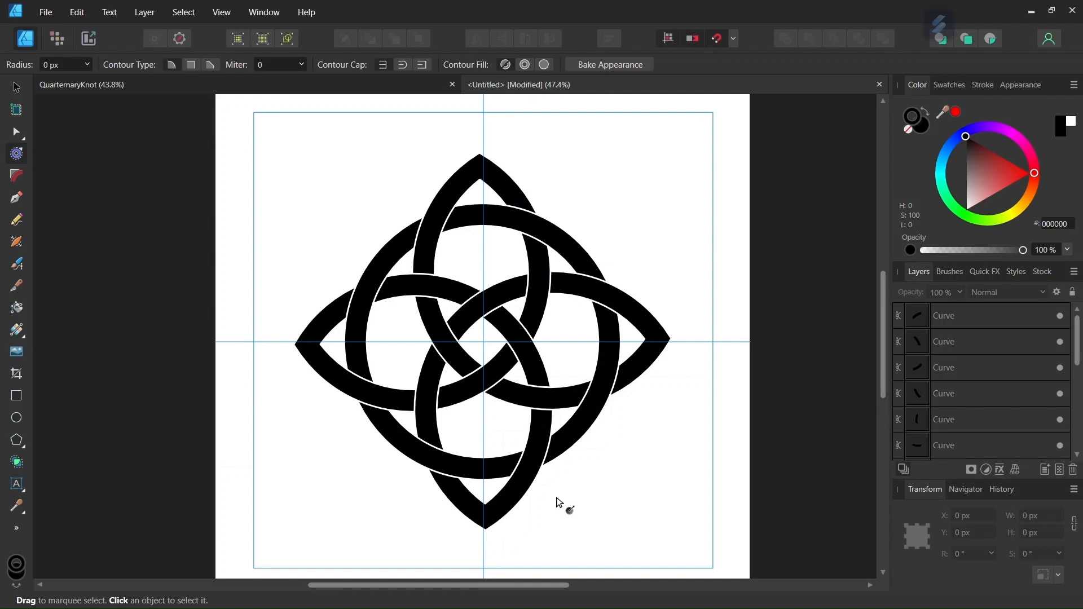